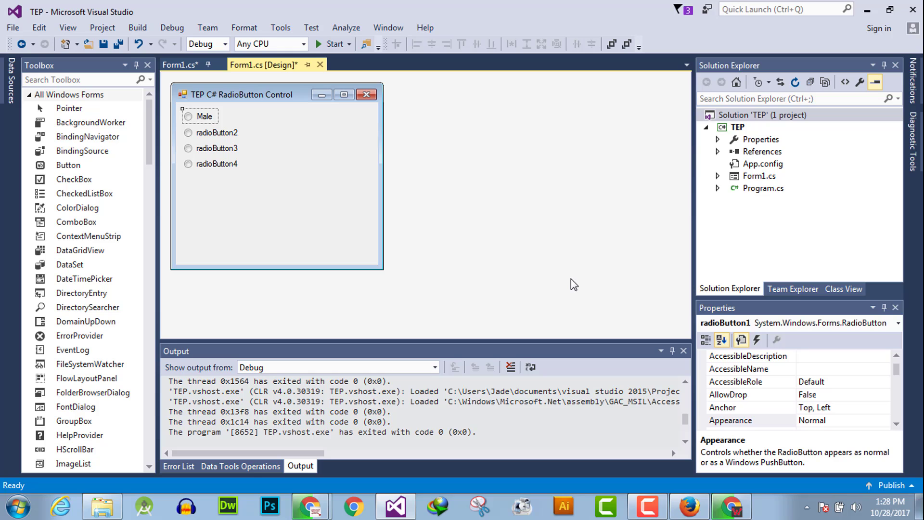
pyautogui.moveTo(206, 116)
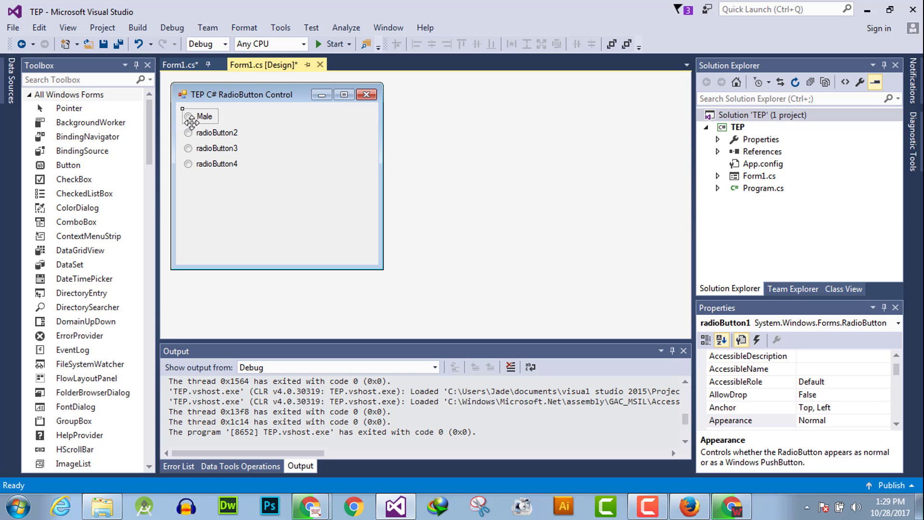
pyautogui.moveTo(179, 128)
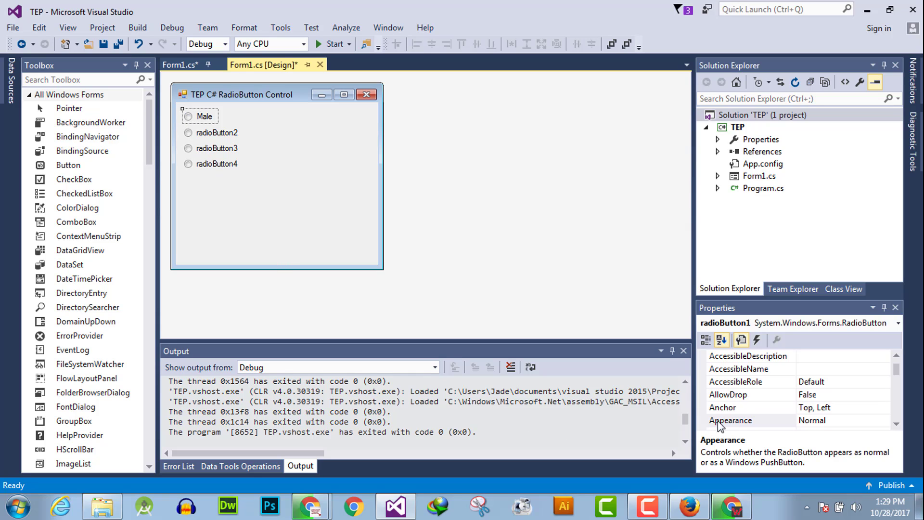
# Set radioButton1's Appearance to Button in Properties and run the form
pyautogui.click(884, 421)
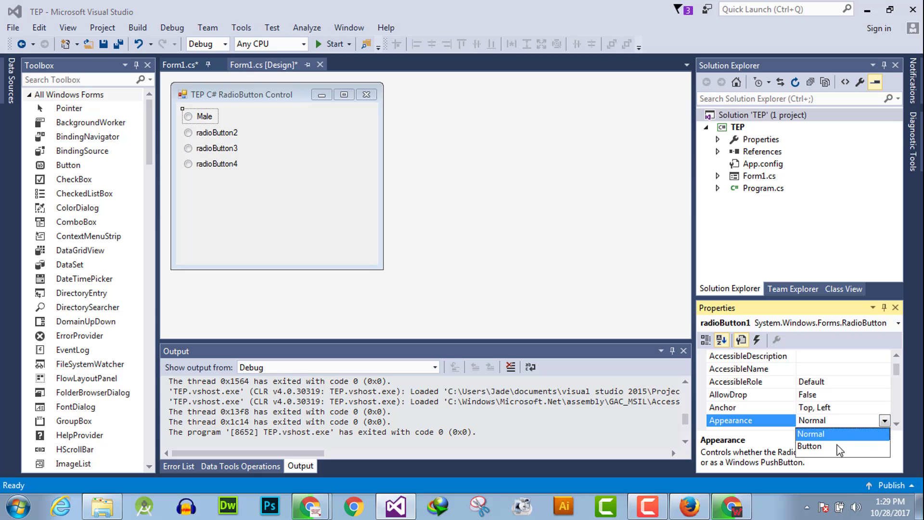
pyautogui.click(810, 446)
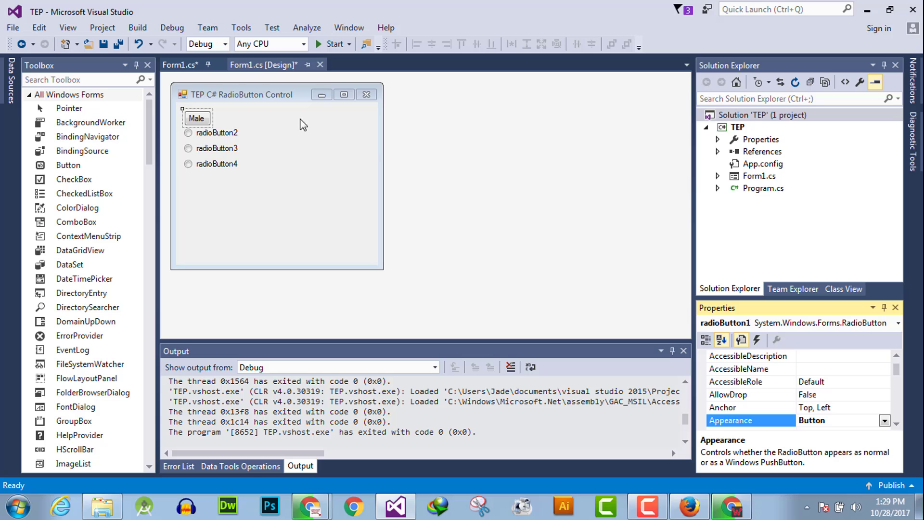
pyautogui.click(334, 43)
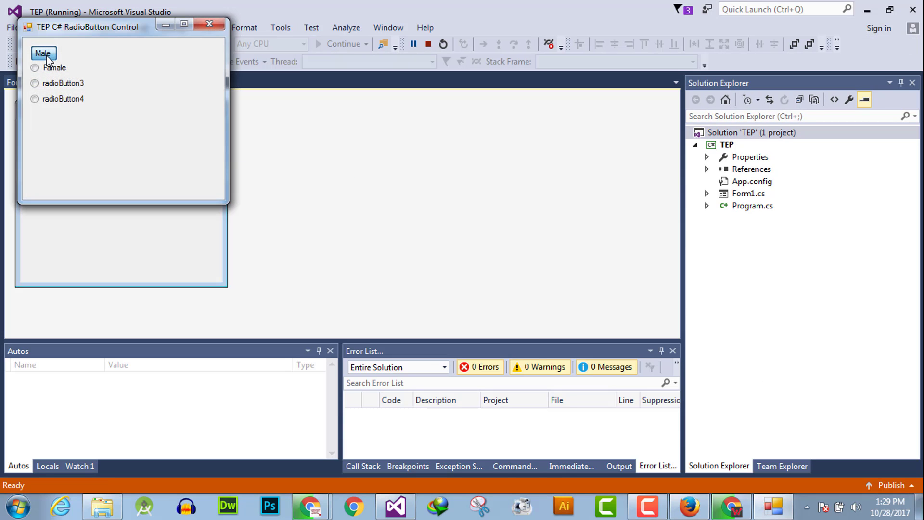
# Test the Male button in the running form, then return to Form1's code view
pyautogui.click(35, 68)
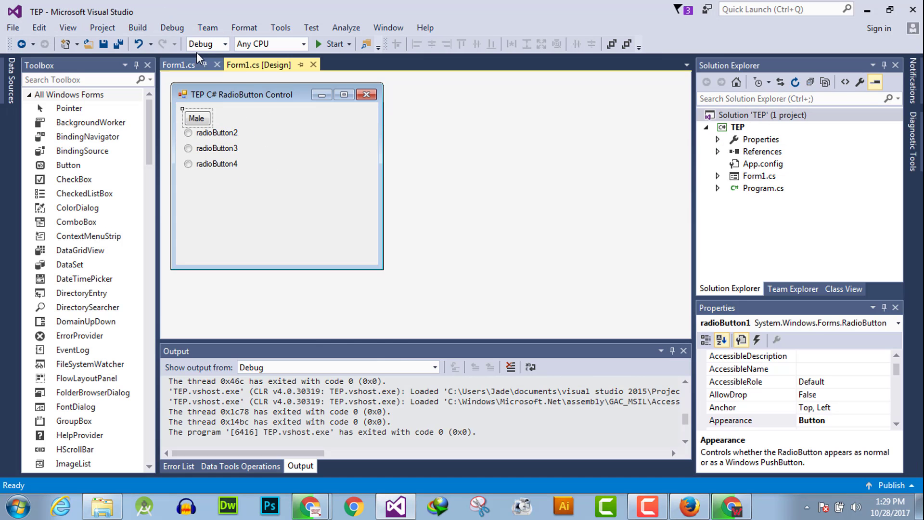
pyautogui.click(179, 65)
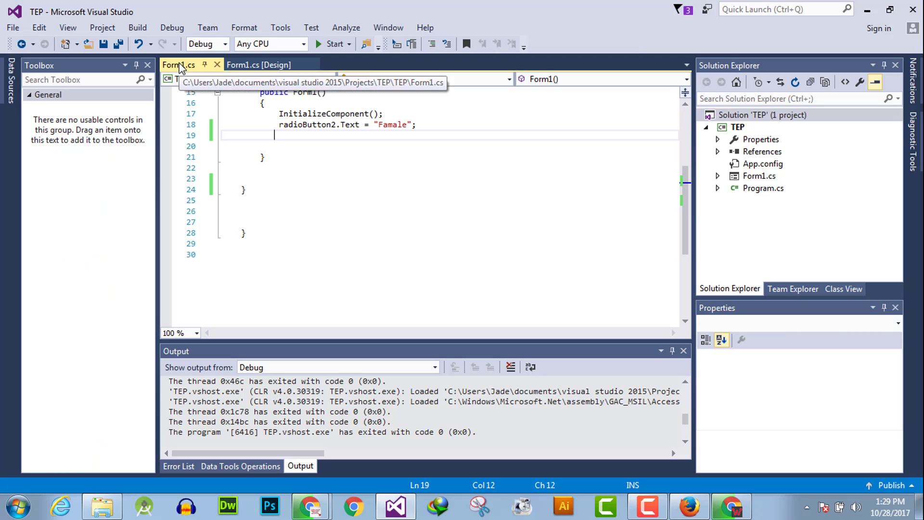
pyautogui.click(259, 64)
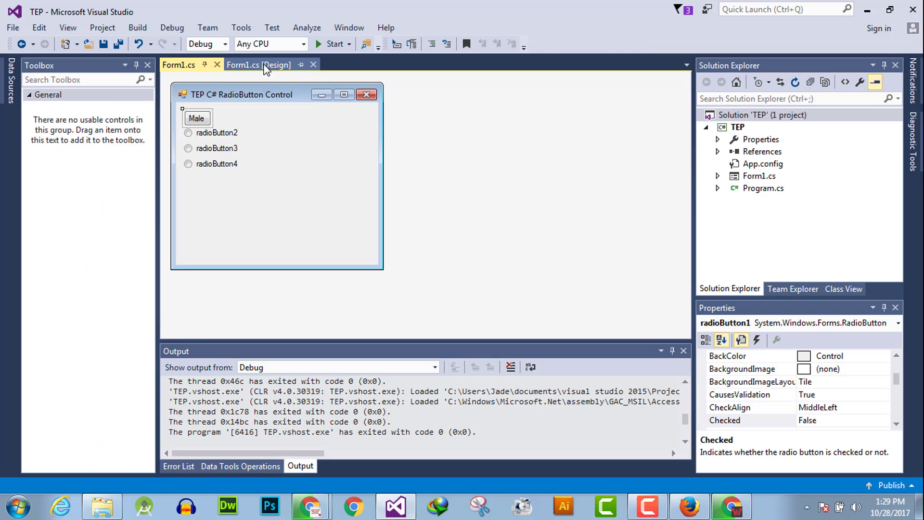
pyautogui.click(179, 65)
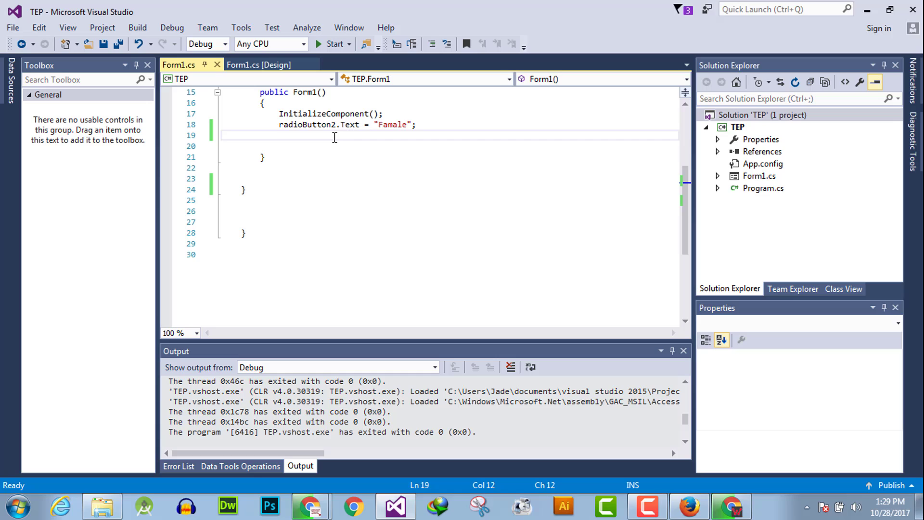
# Add radioButton2.Appearance = Appearance.Button; in the constructor, then select Famale in the running form
pyautogui.write('radioButton2')
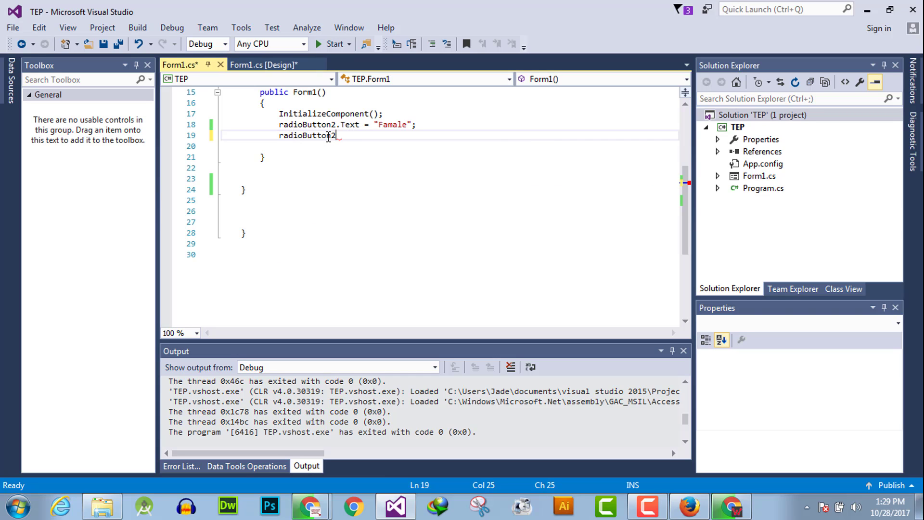
pyautogui.write('.')
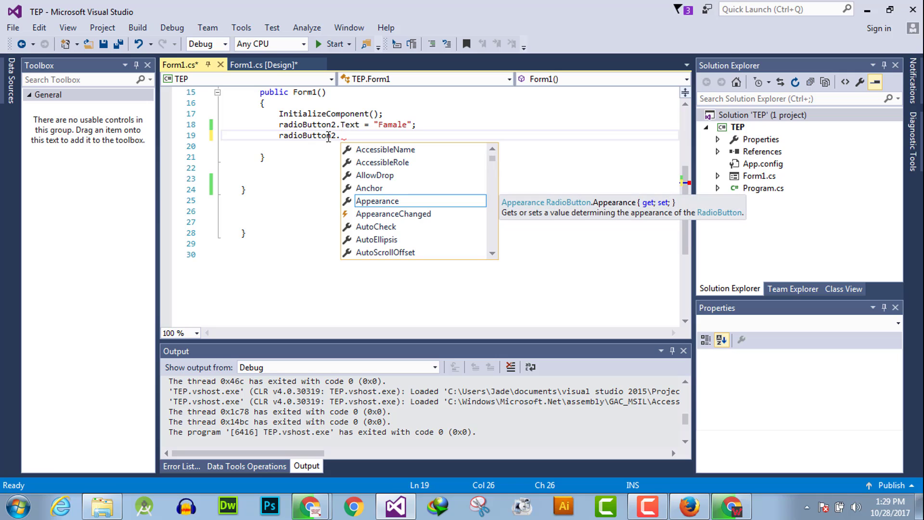
pyautogui.write('Appearance = ap')
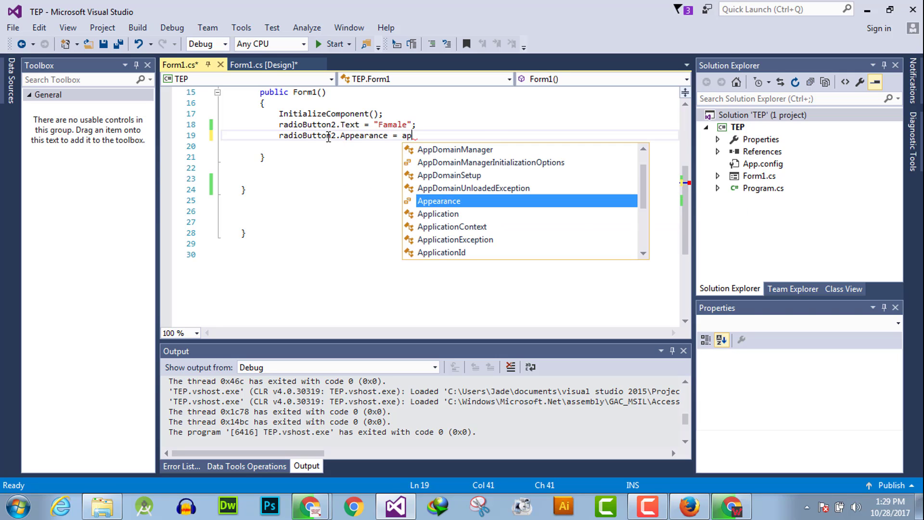
pyautogui.write('Appearance.')
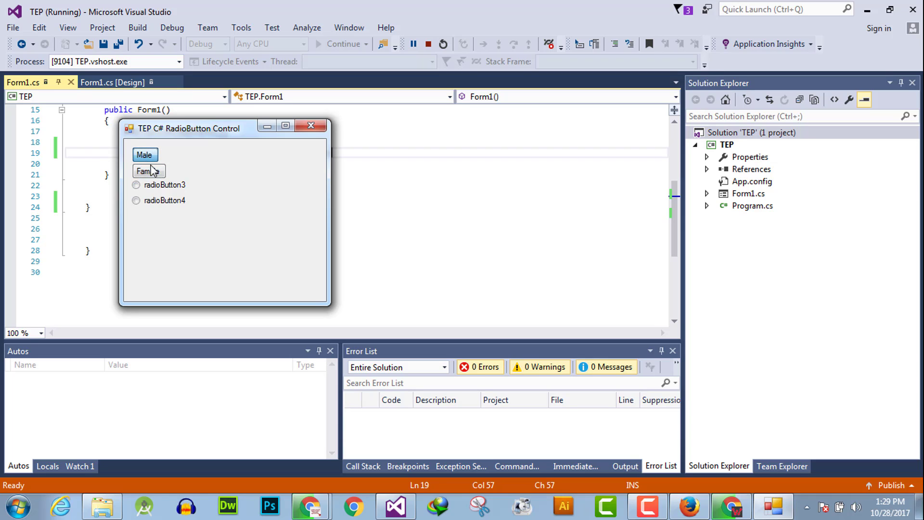
pyautogui.click(149, 170)
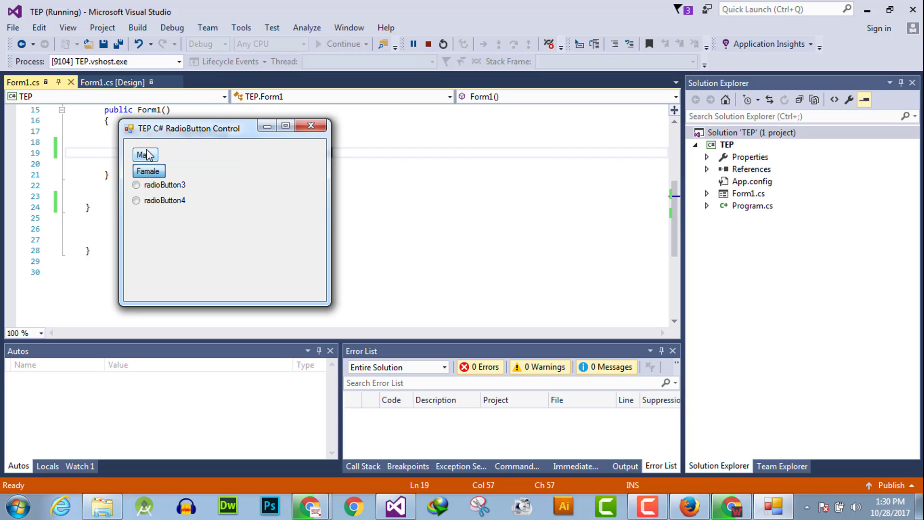